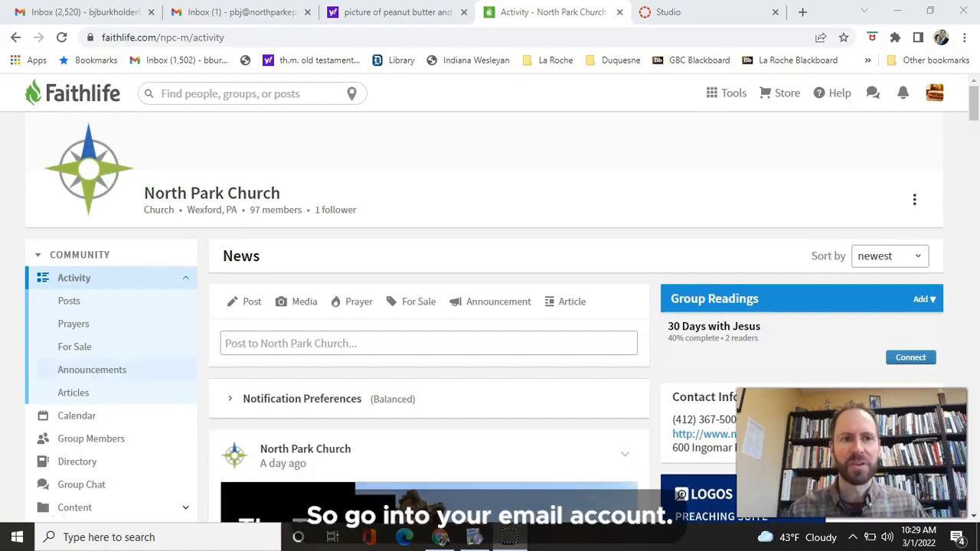
- Bring up the Gmail inbox holding the North Park Church invitation
left_click(233, 11)
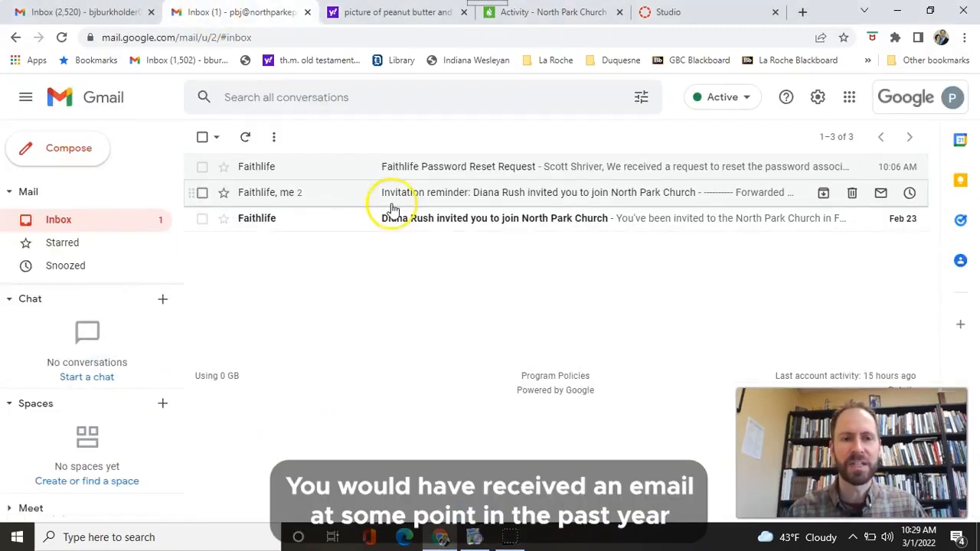
mouse_move(344, 278)
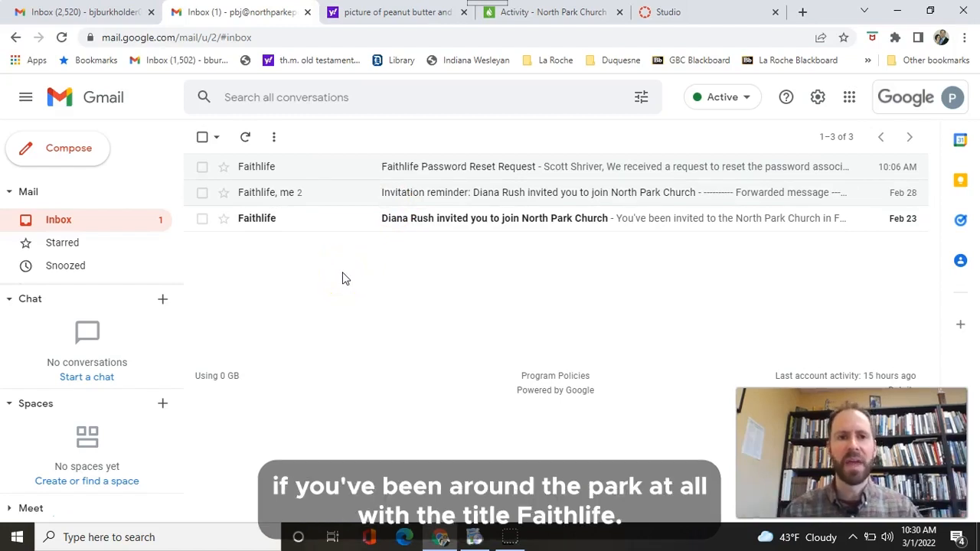
mouse_move(293, 181)
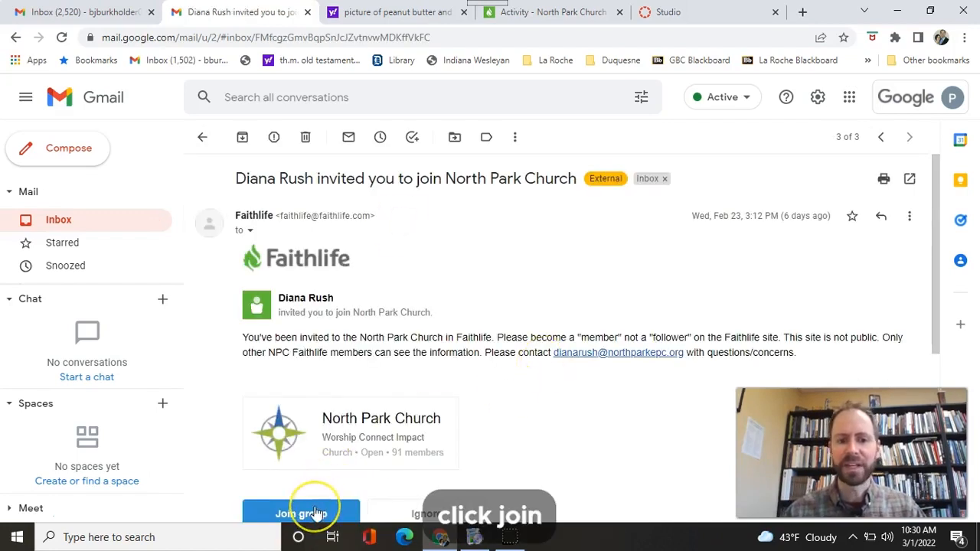
- Join the North Park Church group and go to your Faithlife profile
left_click(300, 513)
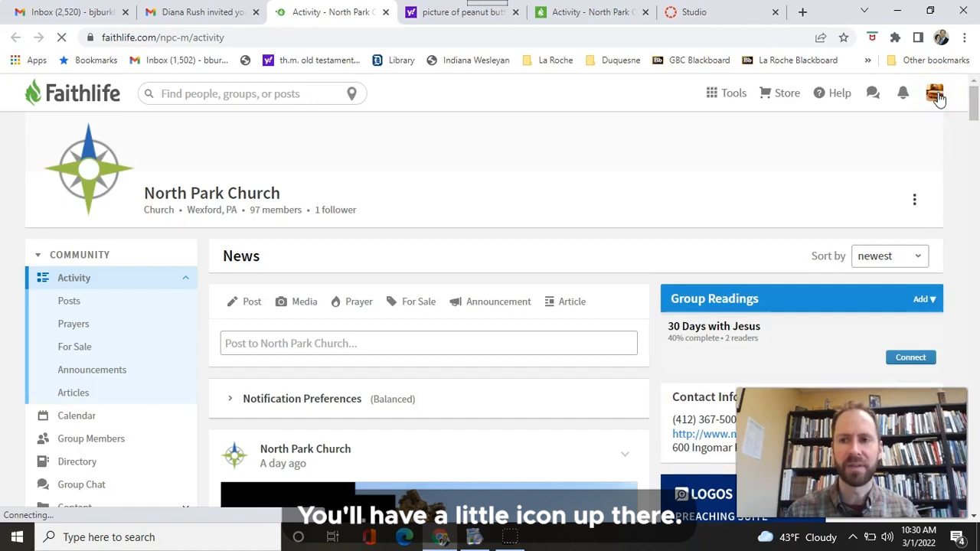
left_click(932, 93)
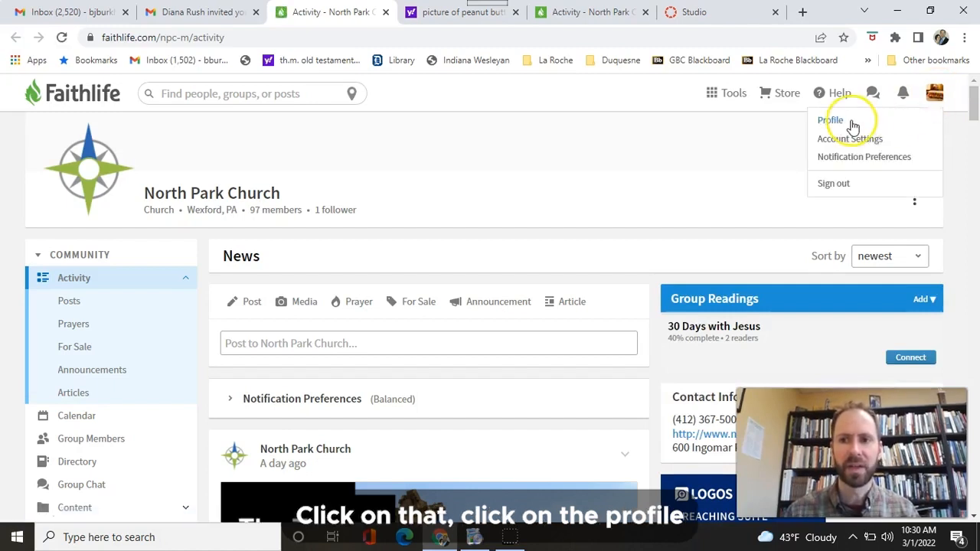
left_click(831, 121)
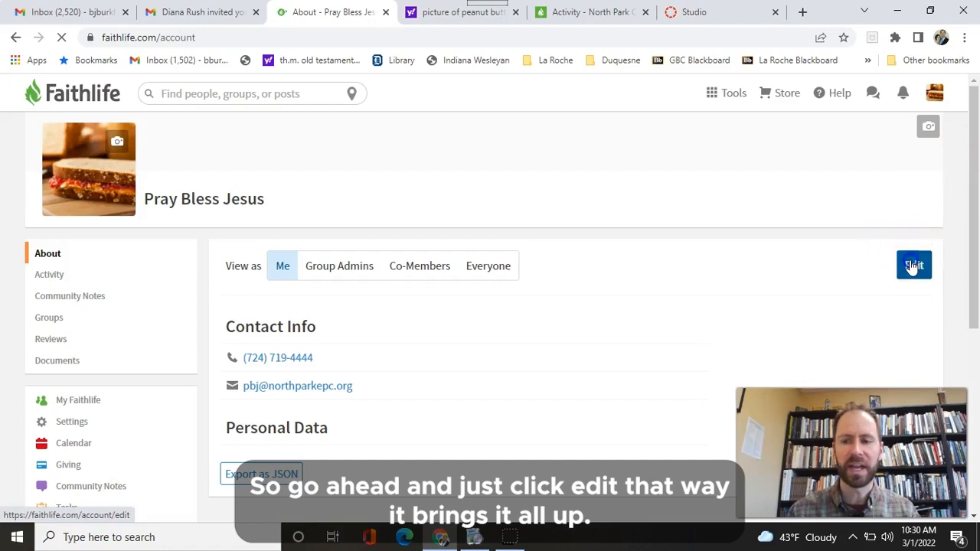
- Edit the profile, select Display Name, and scroll to the profile sections
left_click(913, 265)
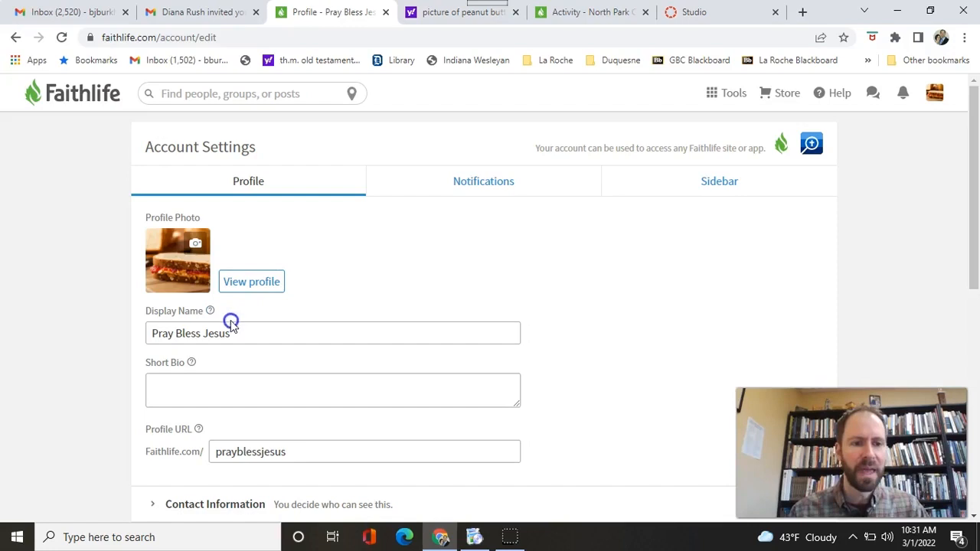
left_click(232, 333)
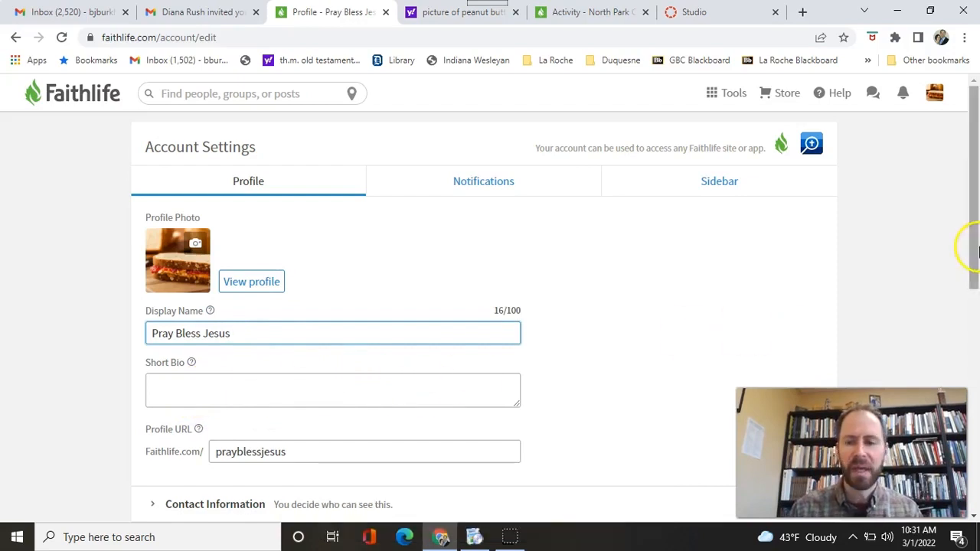
scroll("down", 3)
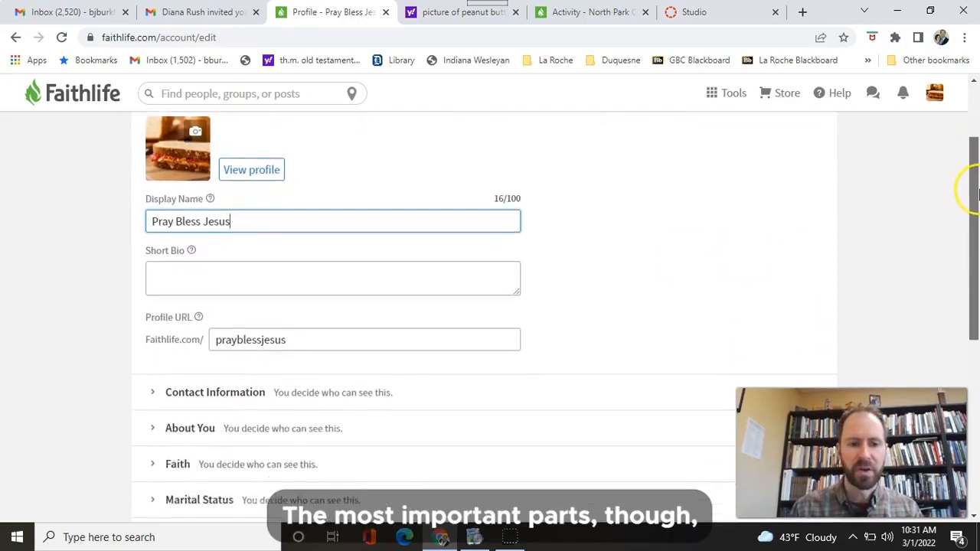
scroll("down", 3)
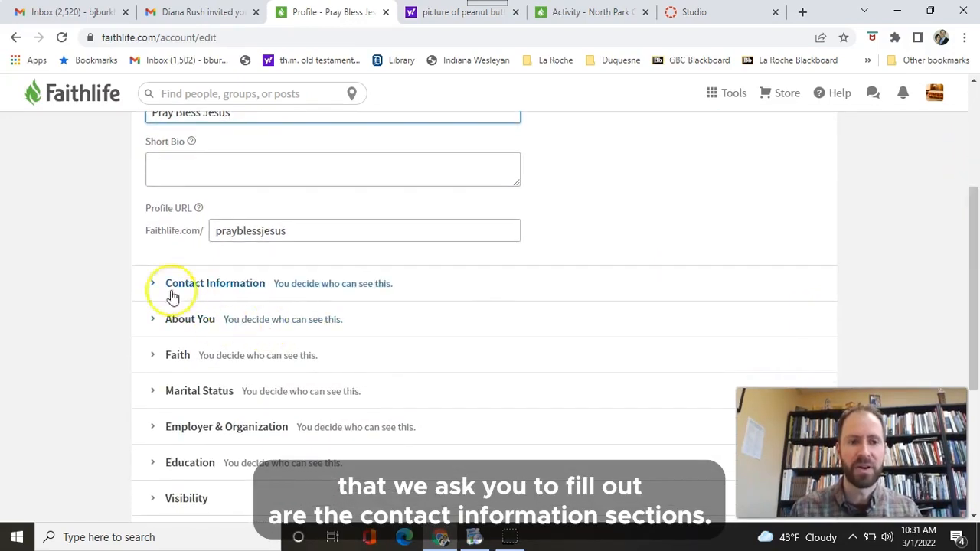
- Expand Contact Information and scroll through address, phone, email and website fields
left_click(152, 284)
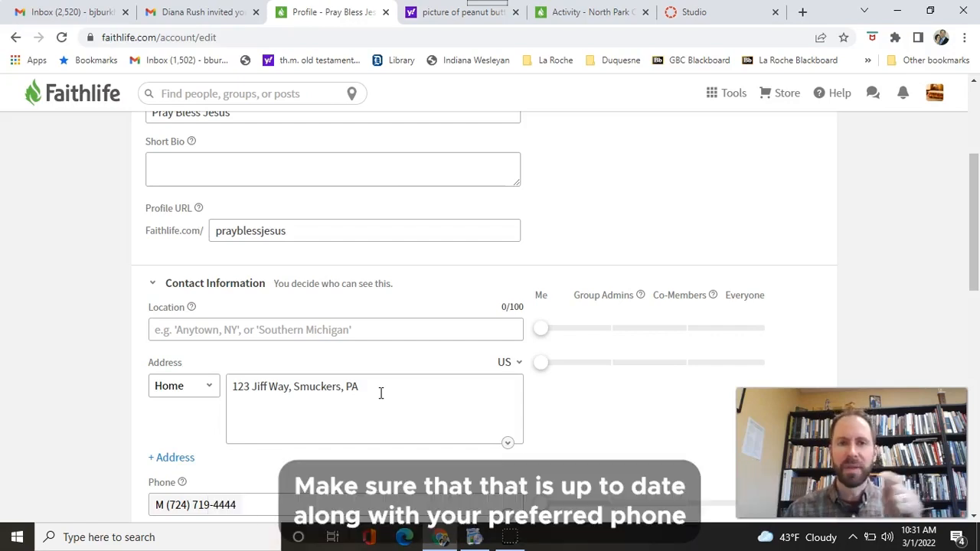
mouse_move(924, 225)
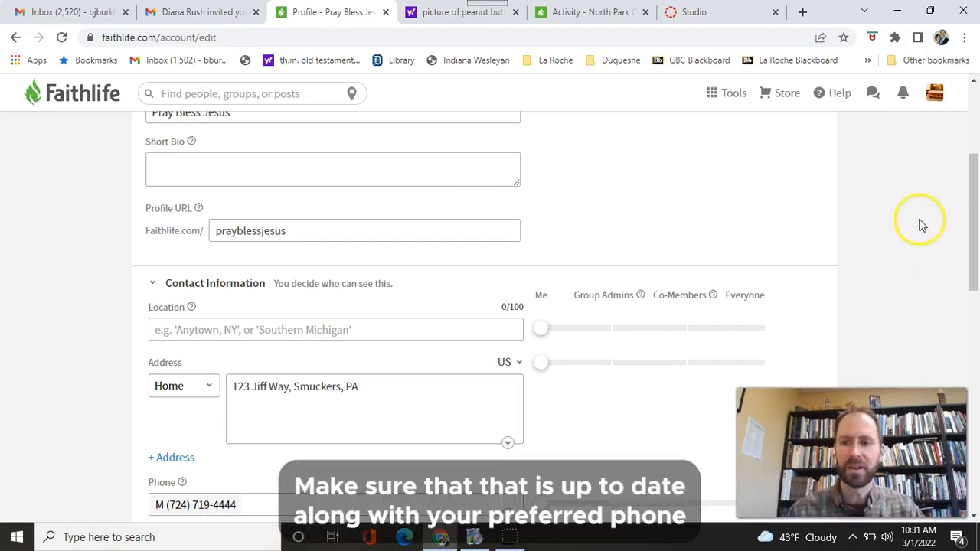
scroll("down", 3)
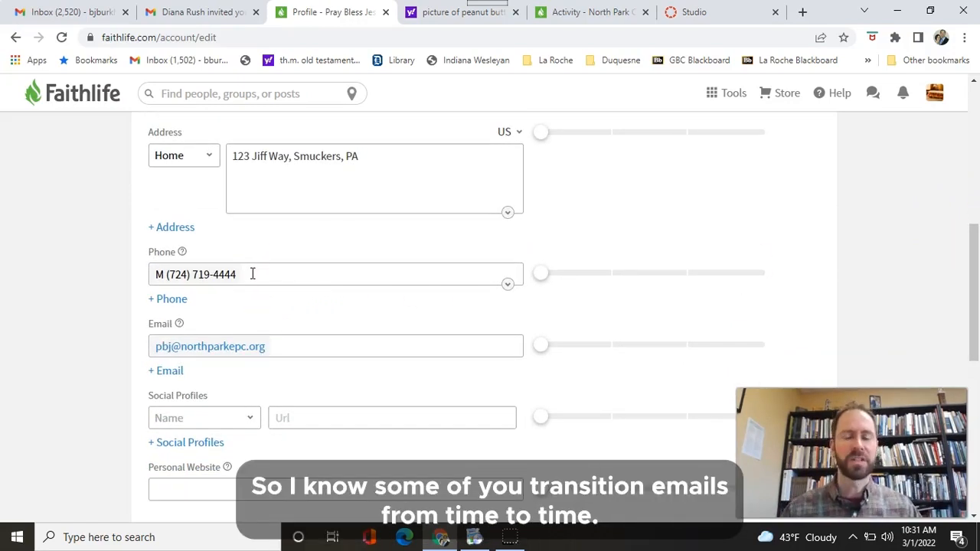
mouse_move(268, 316)
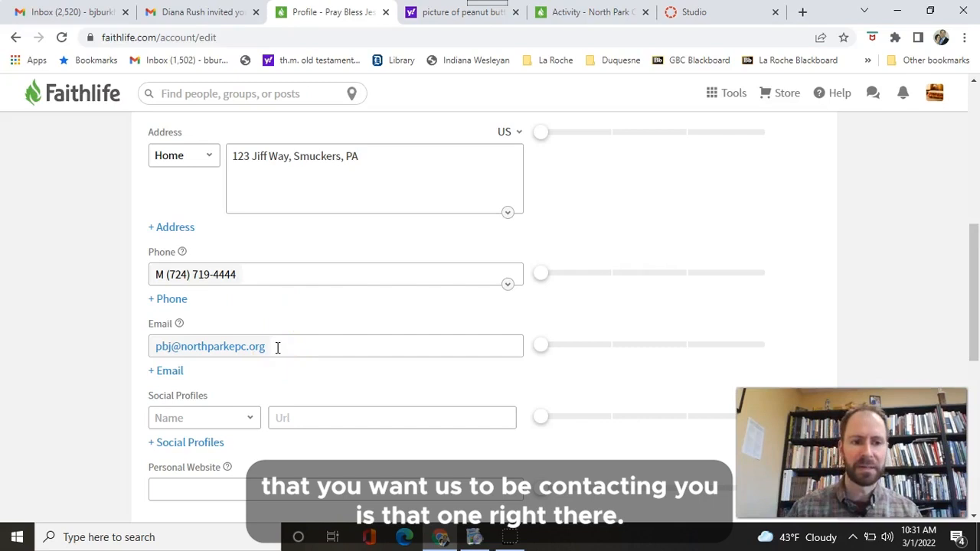
scroll("down", 3)
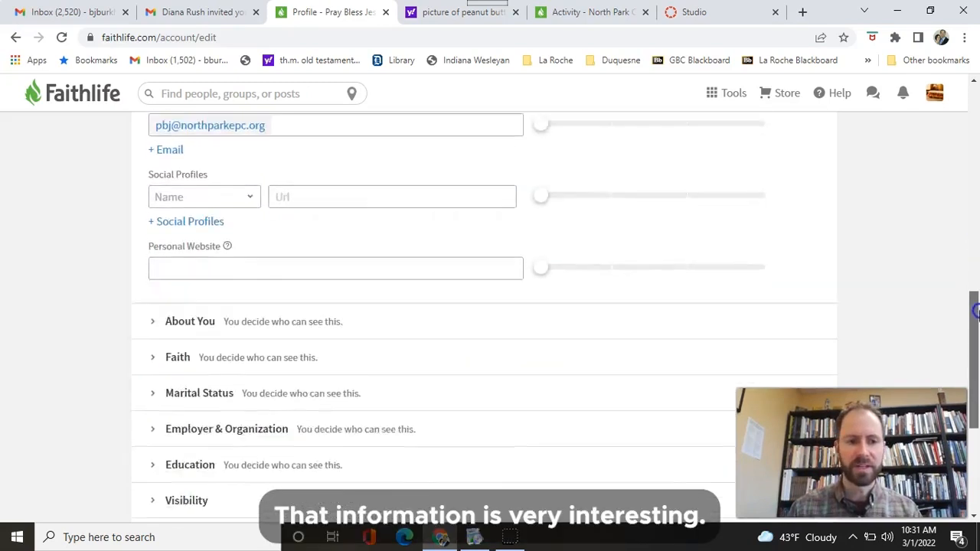
scroll("down", 3)
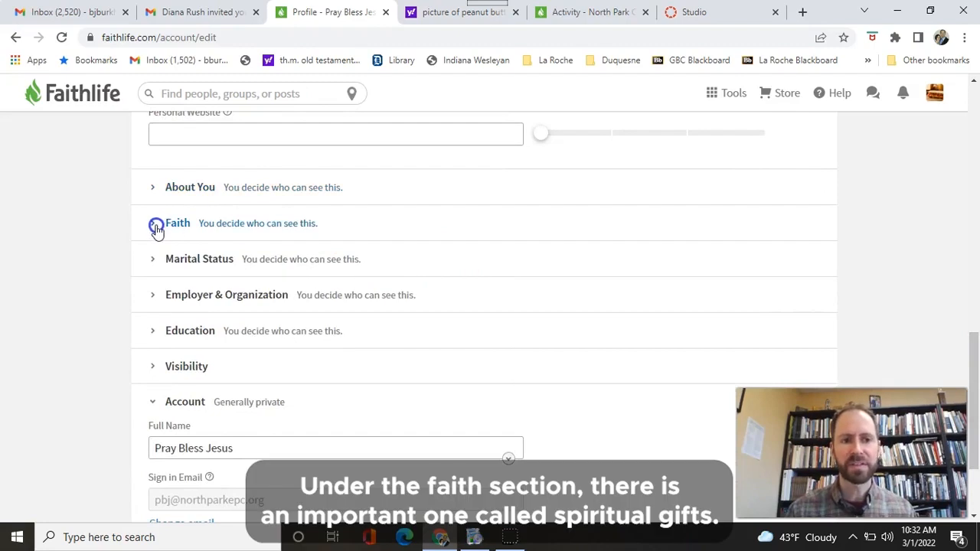
left_click(153, 223)
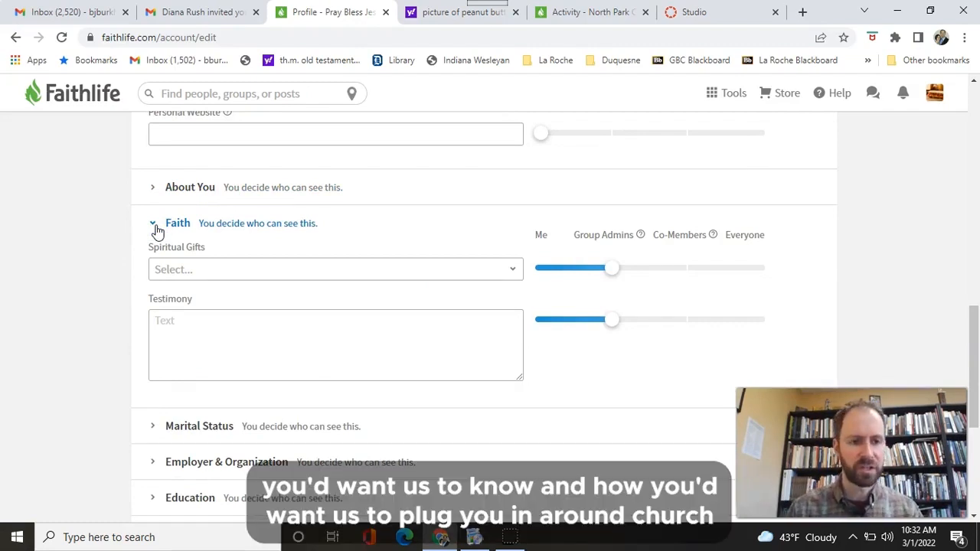
left_click(153, 223)
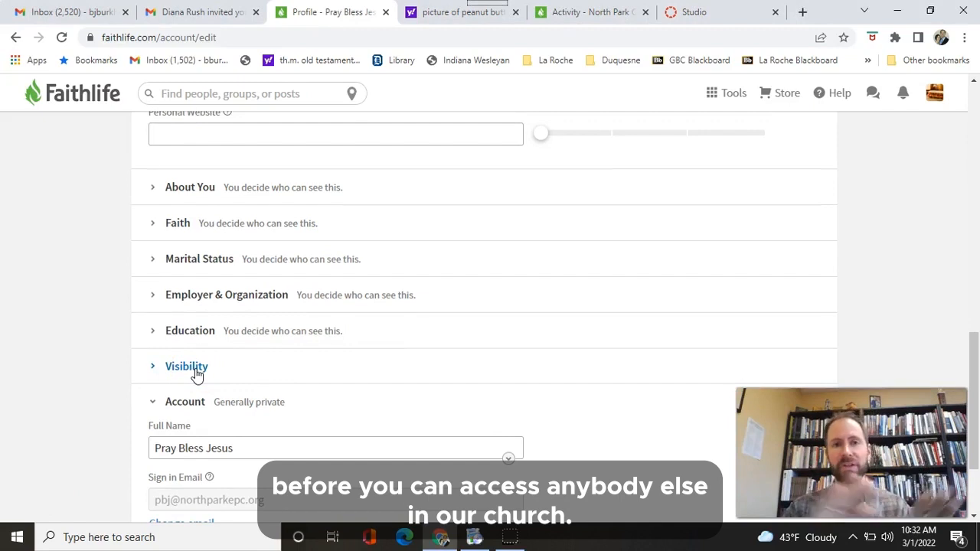
- Go to the My Faithlife home feed, then to North Park Church's page
scroll("up", 3)
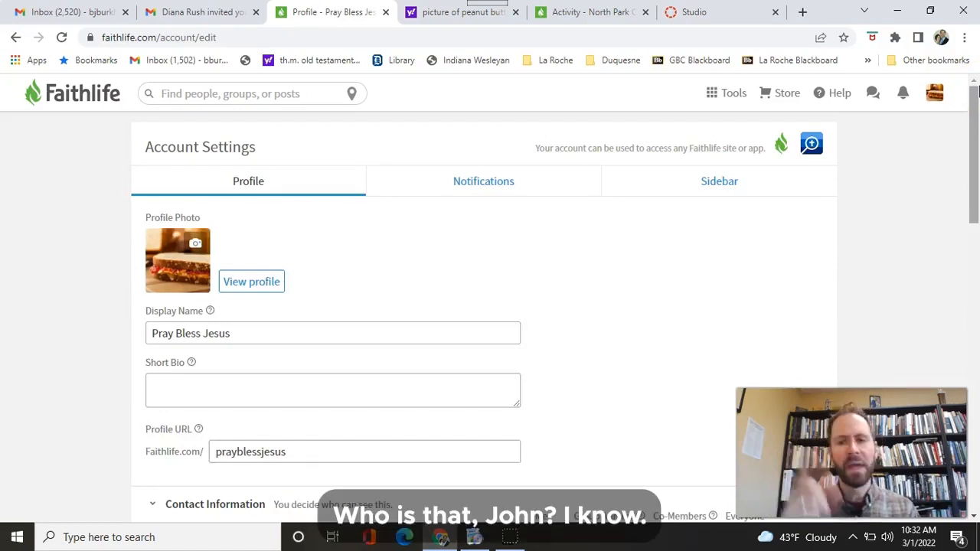
mouse_move(107, 113)
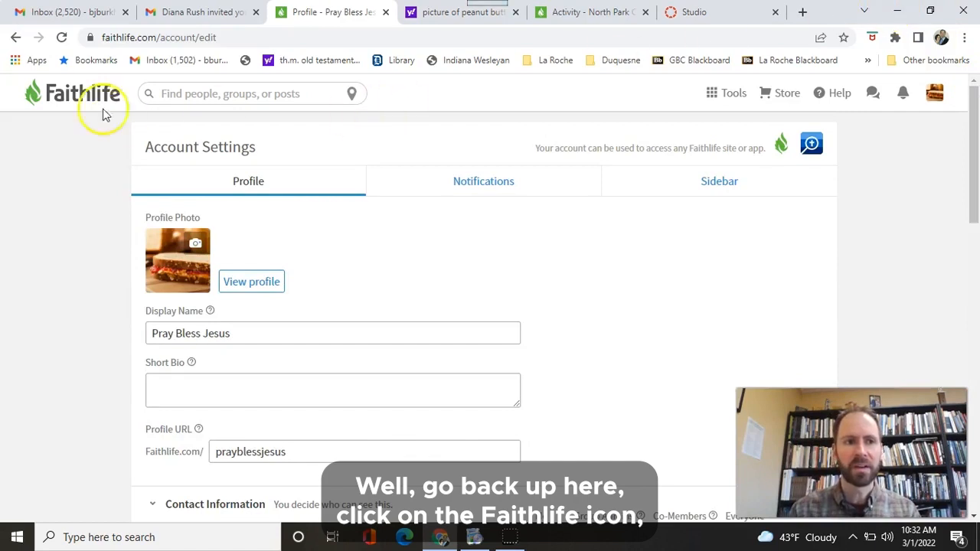
left_click(72, 93)
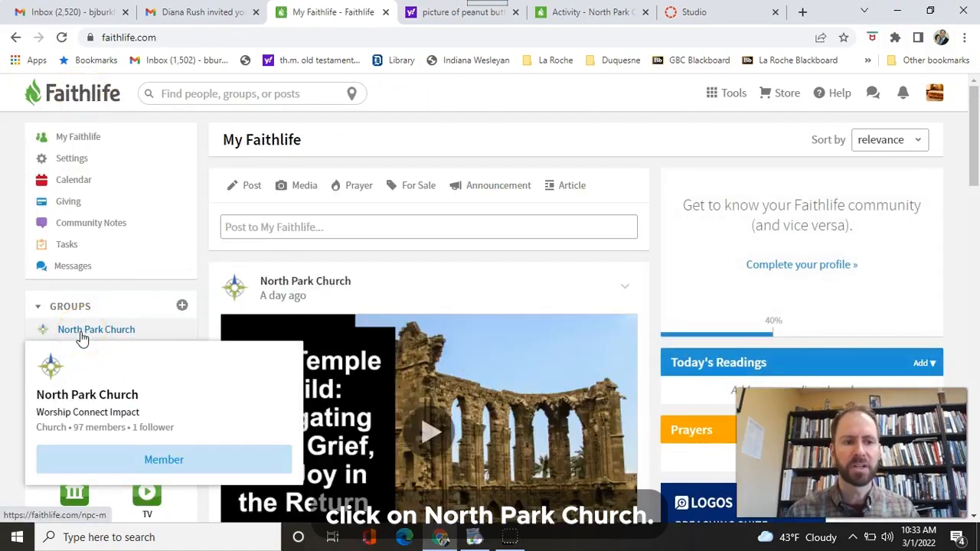
left_click(96, 330)
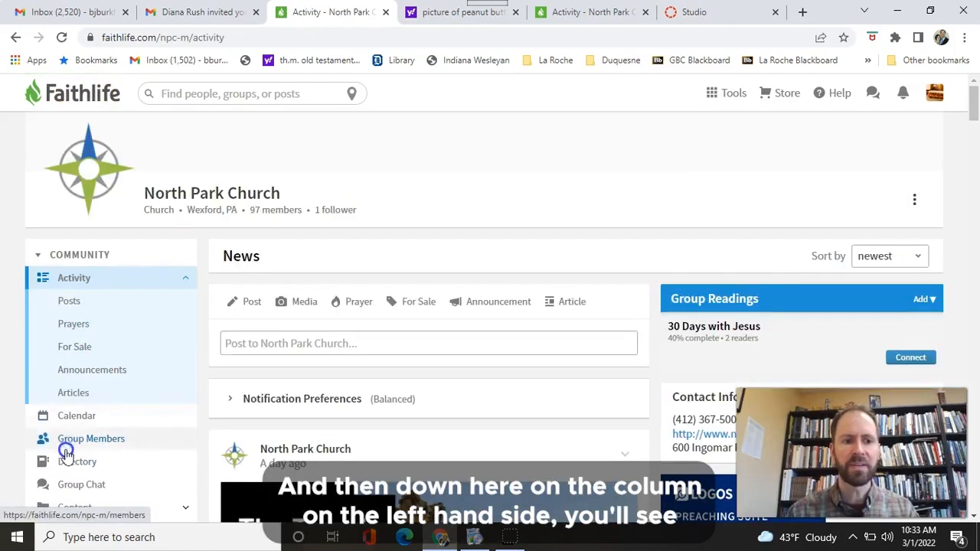